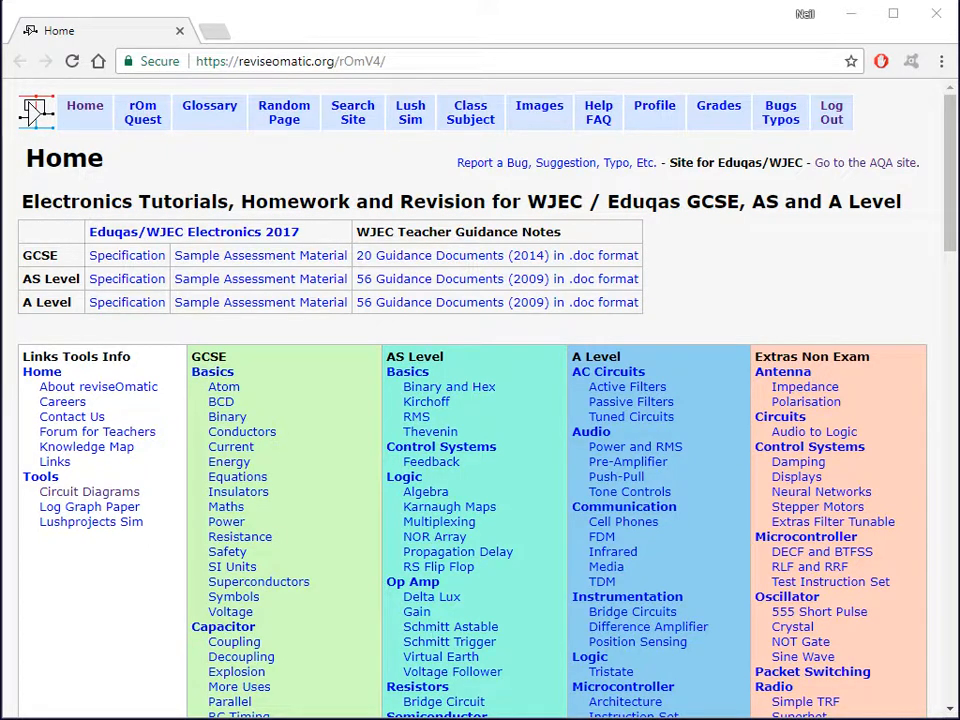
pyautogui.moveTo(238, 492)
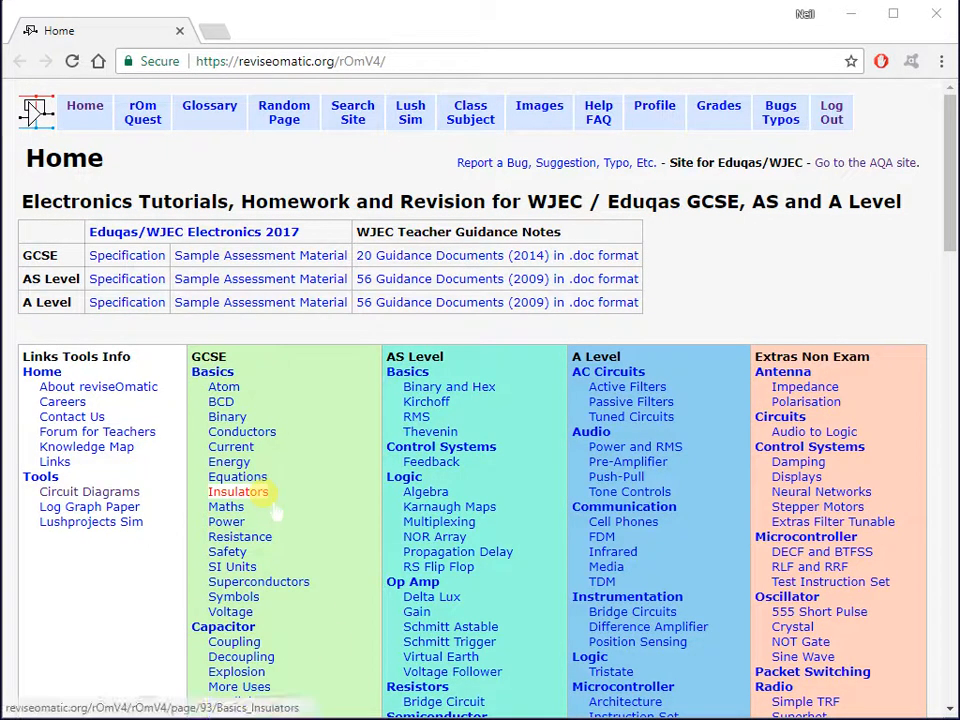
# Open the '01 Programming Editor' tutorial from the Picaxe section of the revisOMatic home page
pyautogui.scroll(-3)
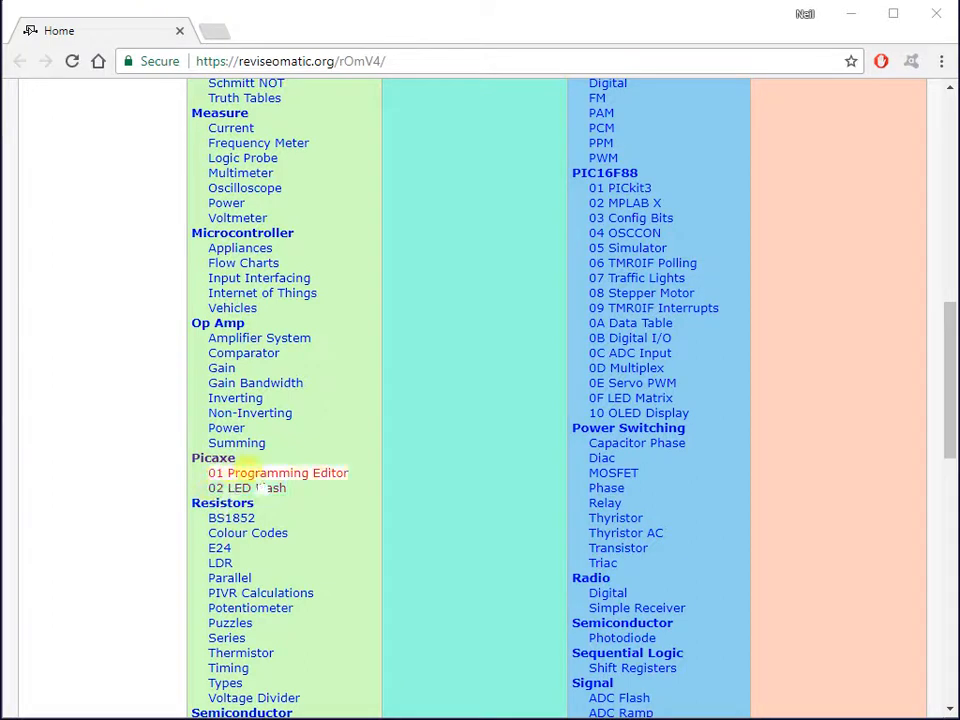
pyautogui.click(276, 472)
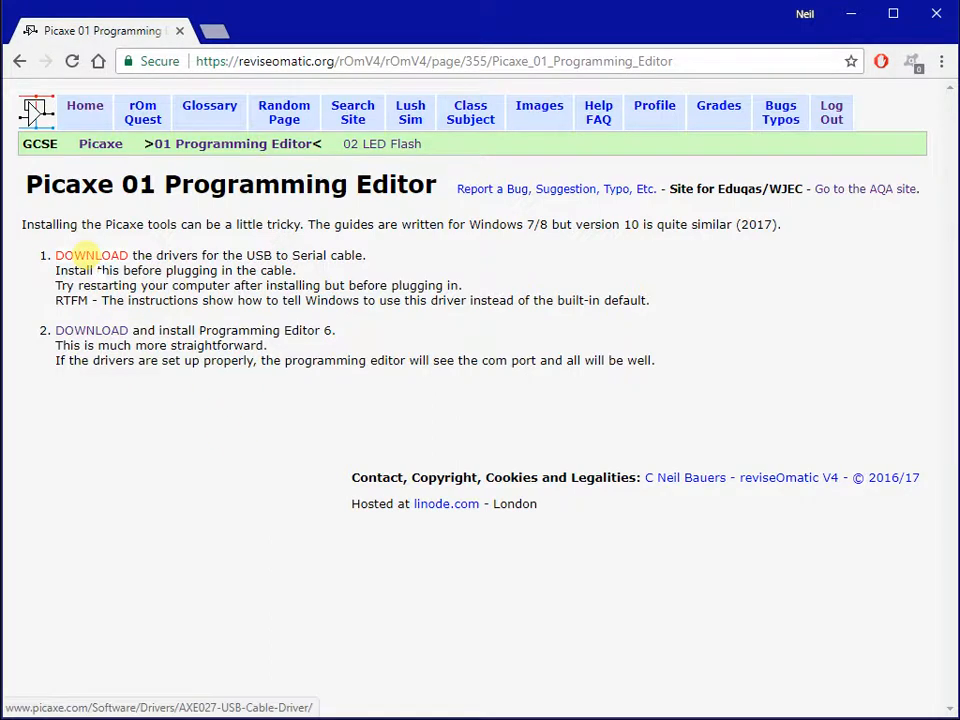
# Show the AXE027 USB driver downloads list, then reach the PICAXE Editor 6 download page
pyautogui.click(92, 256)
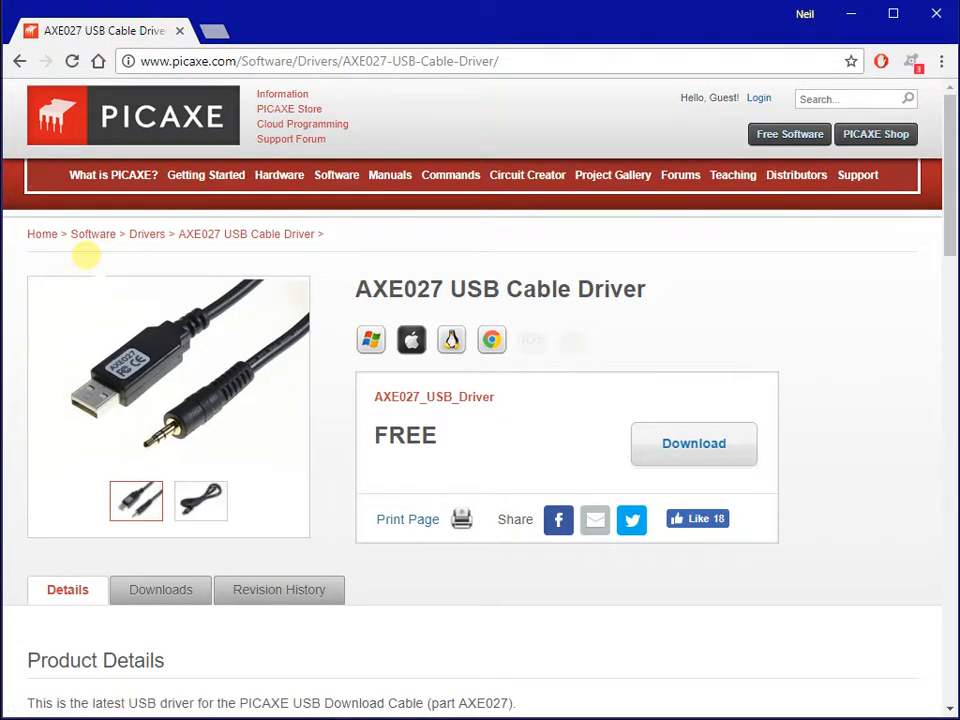
pyautogui.click(160, 588)
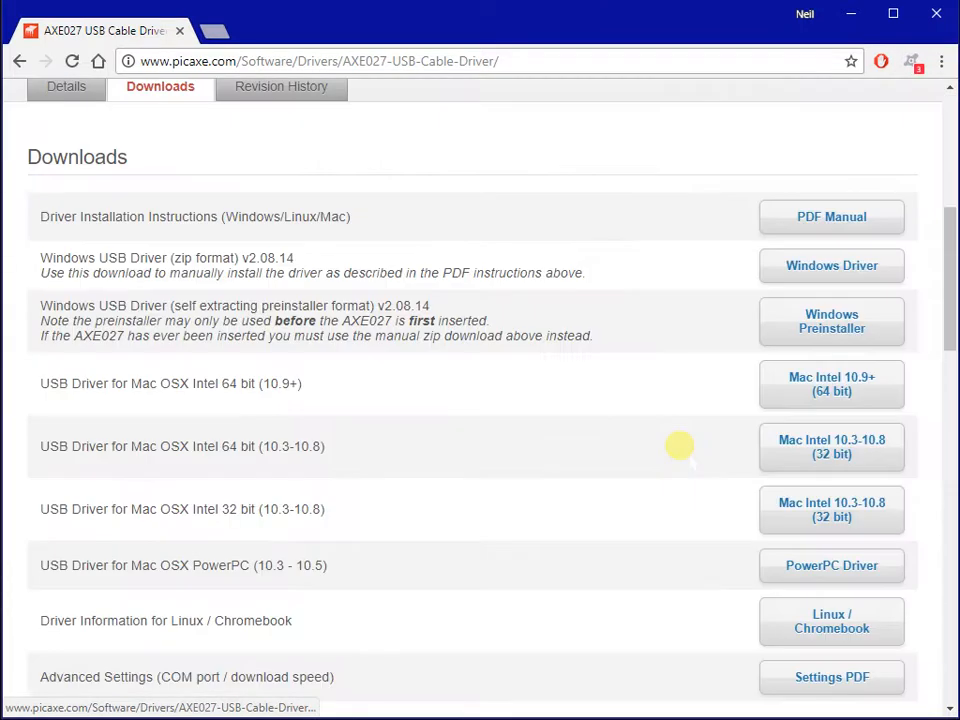
pyautogui.moveTo(672, 444)
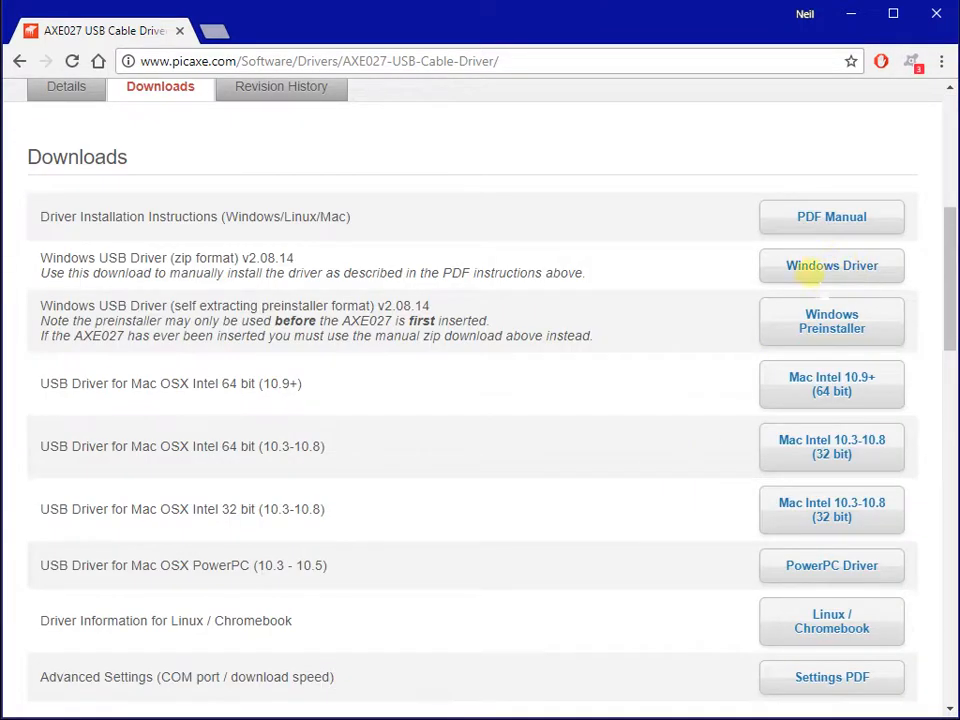
pyautogui.moveTo(716, 260)
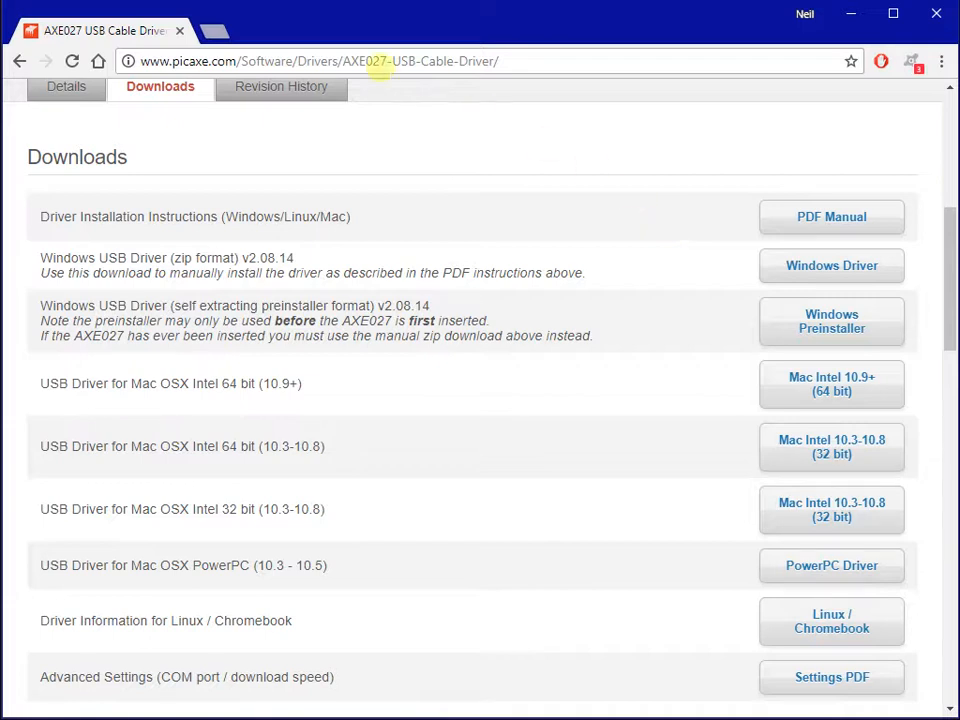
pyautogui.click(20, 60)
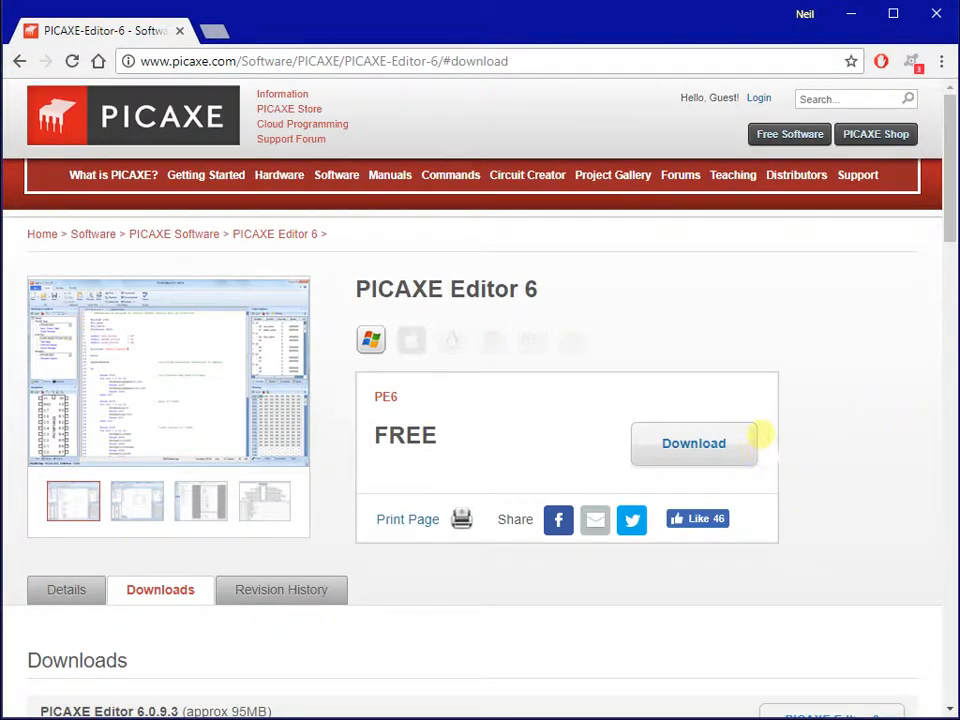
pyautogui.moveTo(708, 382)
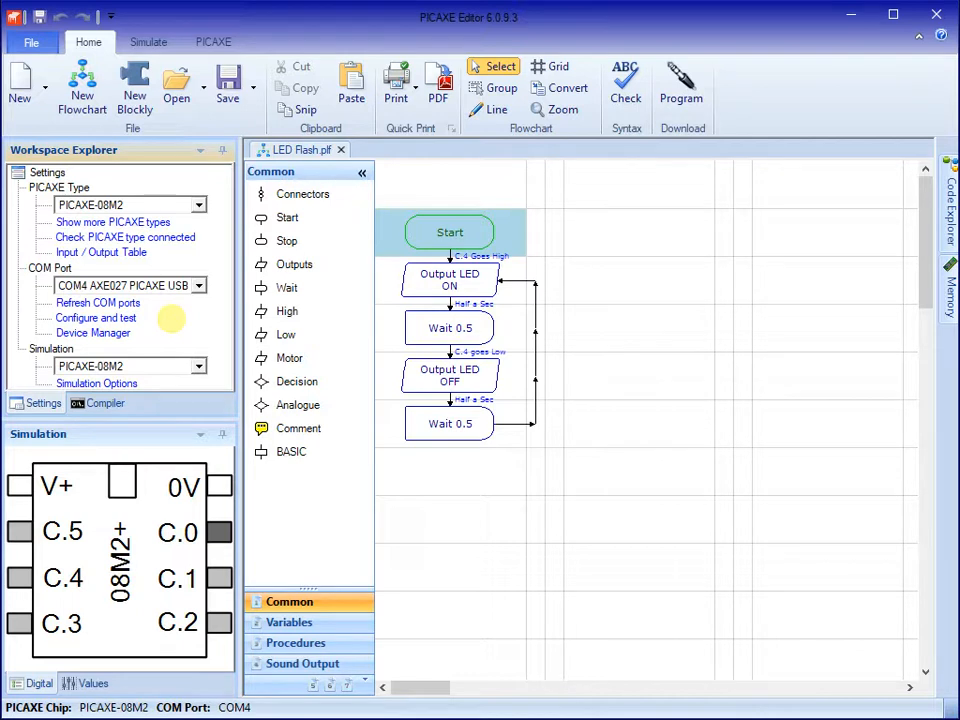
# Close the LED Flash.plf flowchart, leaving an empty workspace
pyautogui.click(200, 204)
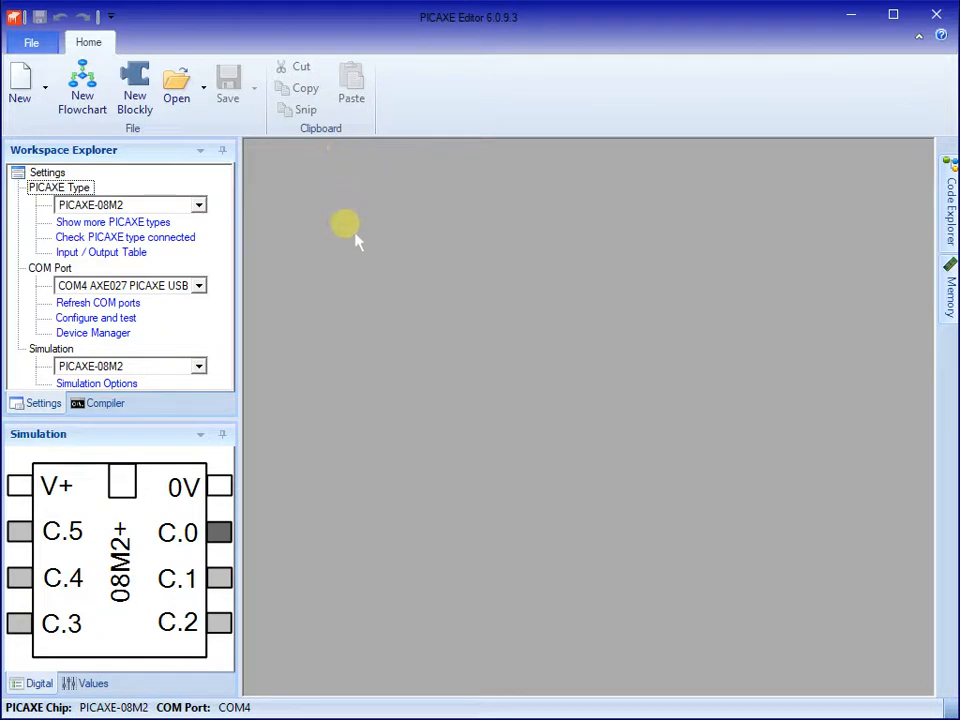
# Create a new flowchart and set pin C.4 as an output in the Start block
pyautogui.click(82, 88)
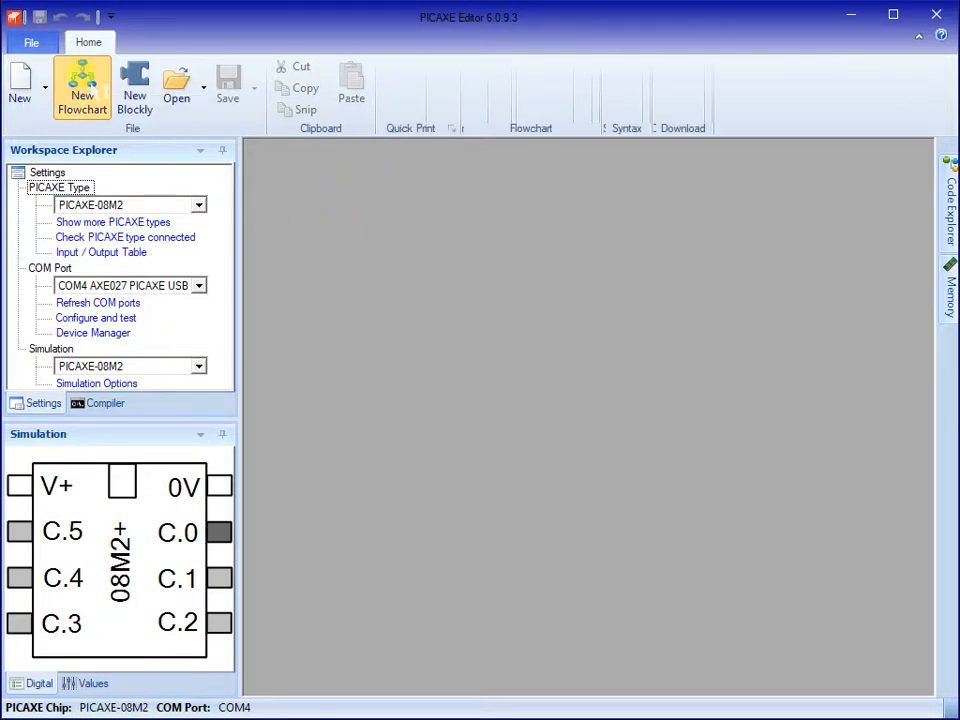
pyautogui.click(82, 84)
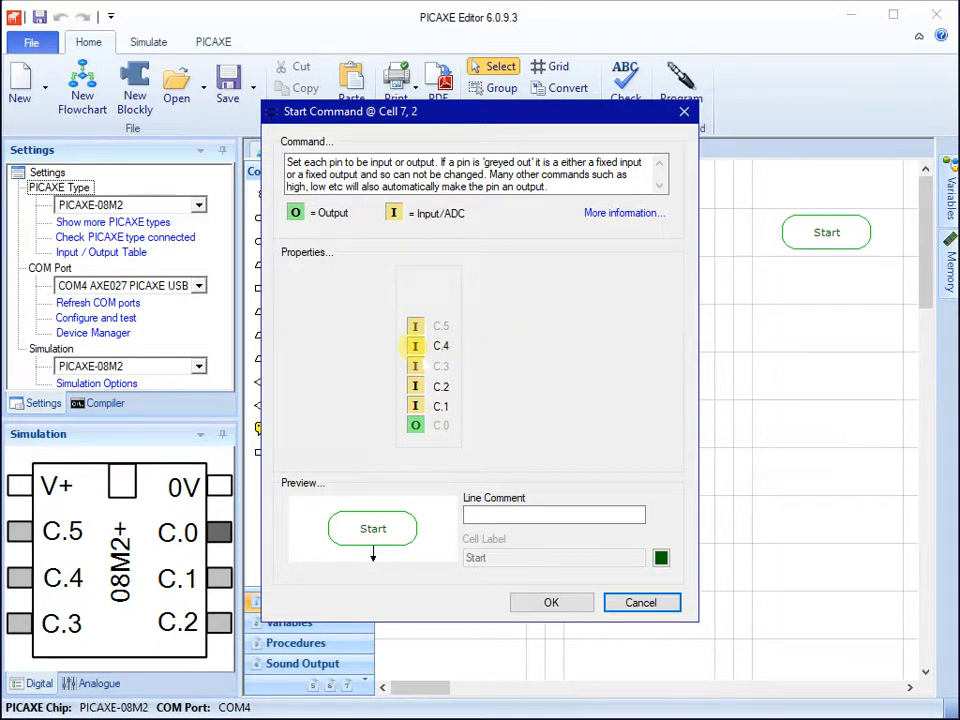
pyautogui.click(416, 344)
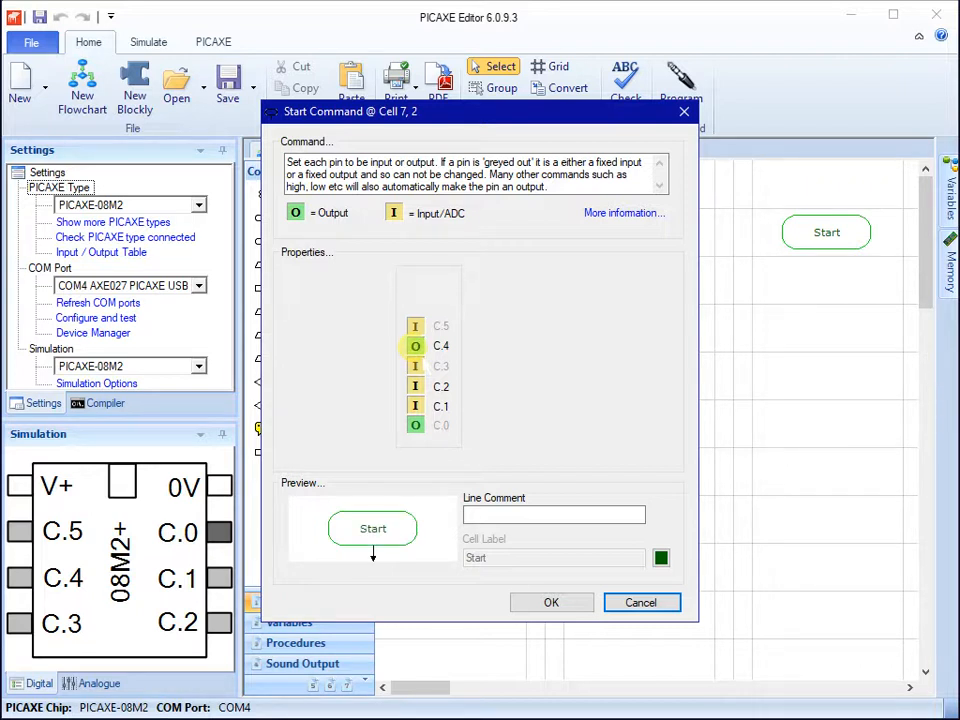
pyautogui.click(416, 344)
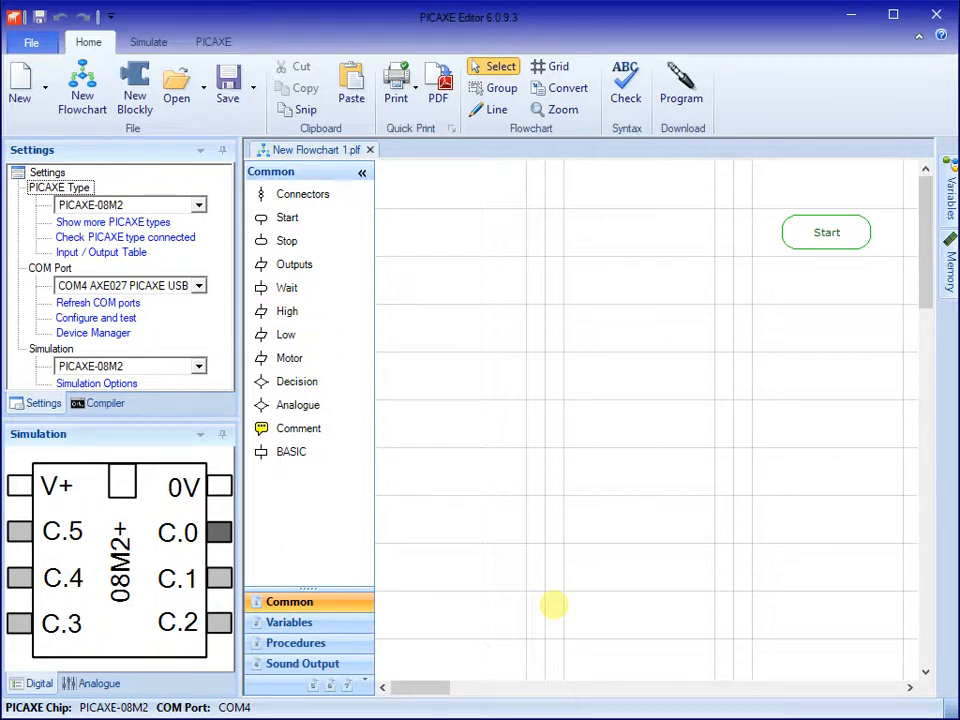
# Place a block below Start and set its wait time to 0.5 seconds
pyautogui.moveTo(826, 232); pyautogui.dragTo(448, 232)
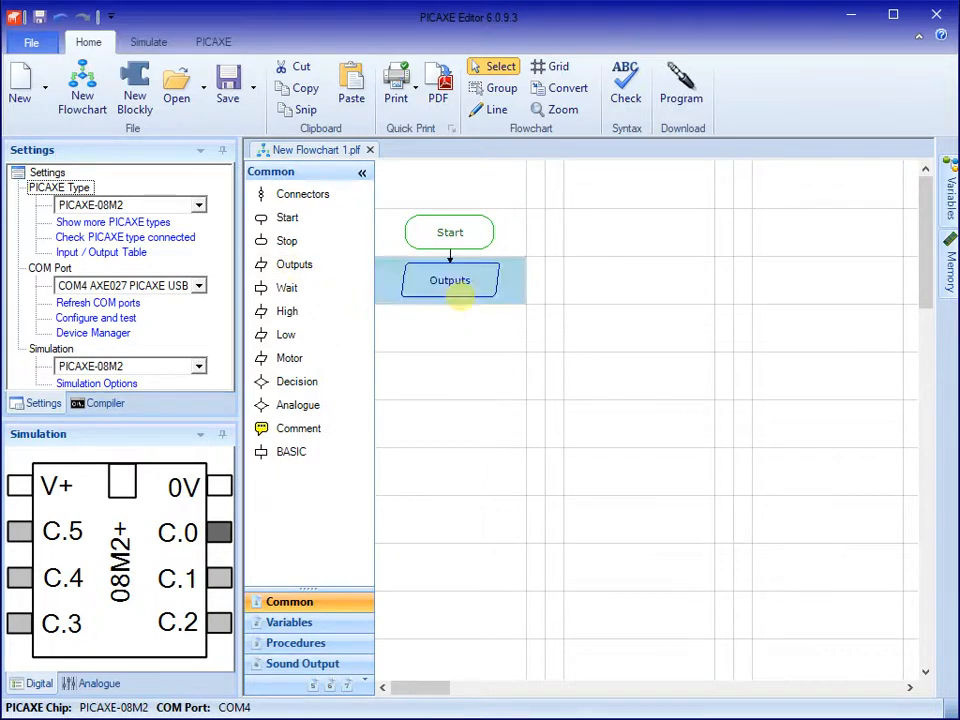
pyautogui.doubleClick(448, 280)
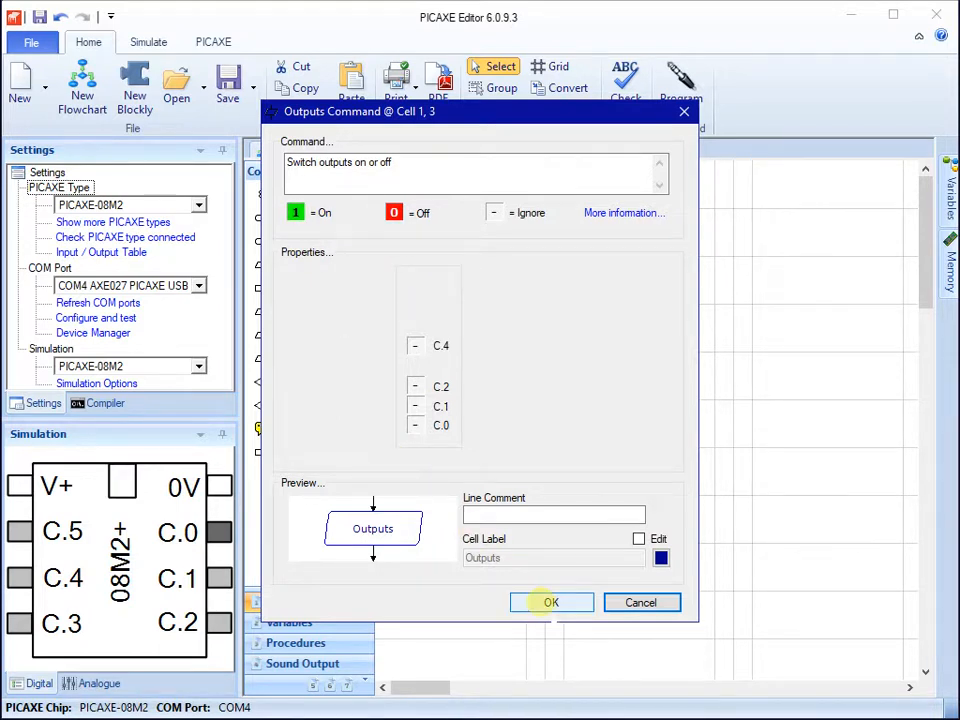
pyautogui.click(550, 602)
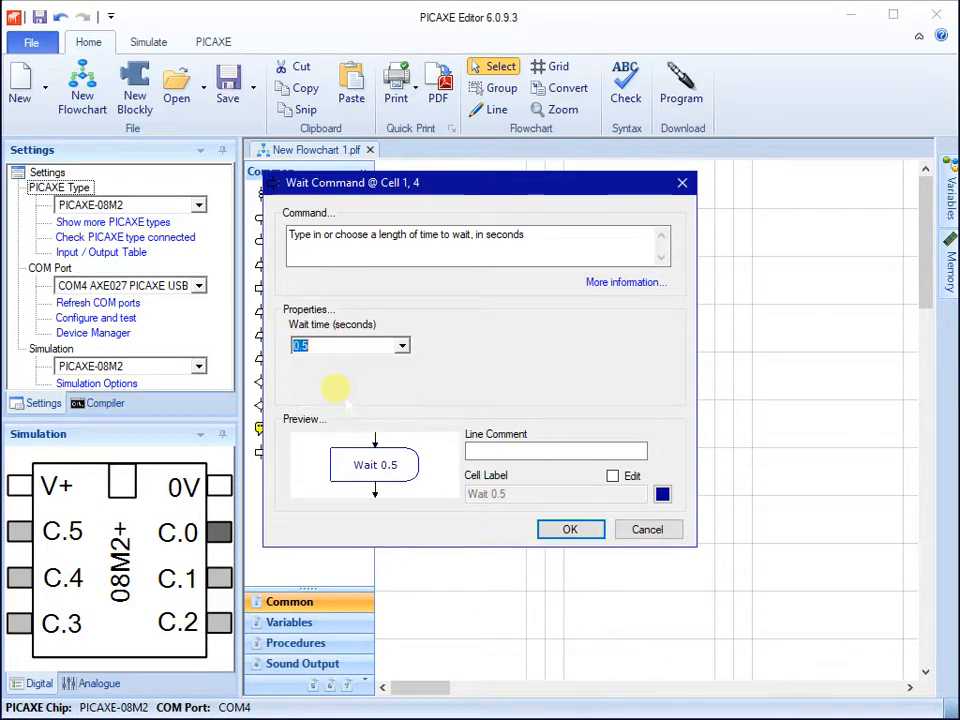
pyautogui.click(570, 528)
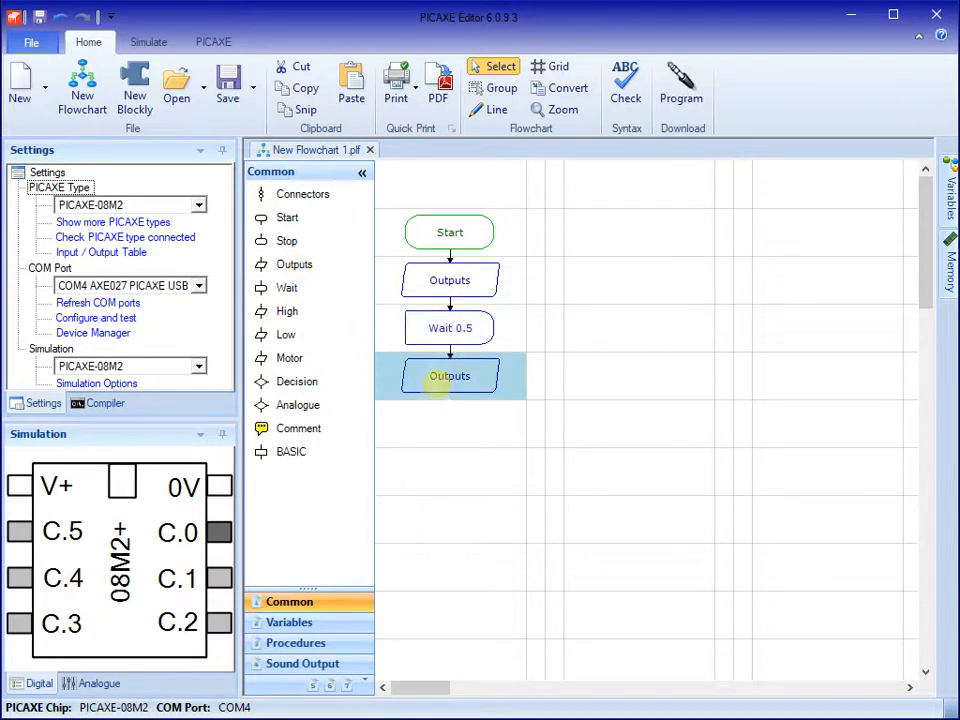
# Set the second Outputs block to switch C.4 off
pyautogui.doubleClick(448, 376)
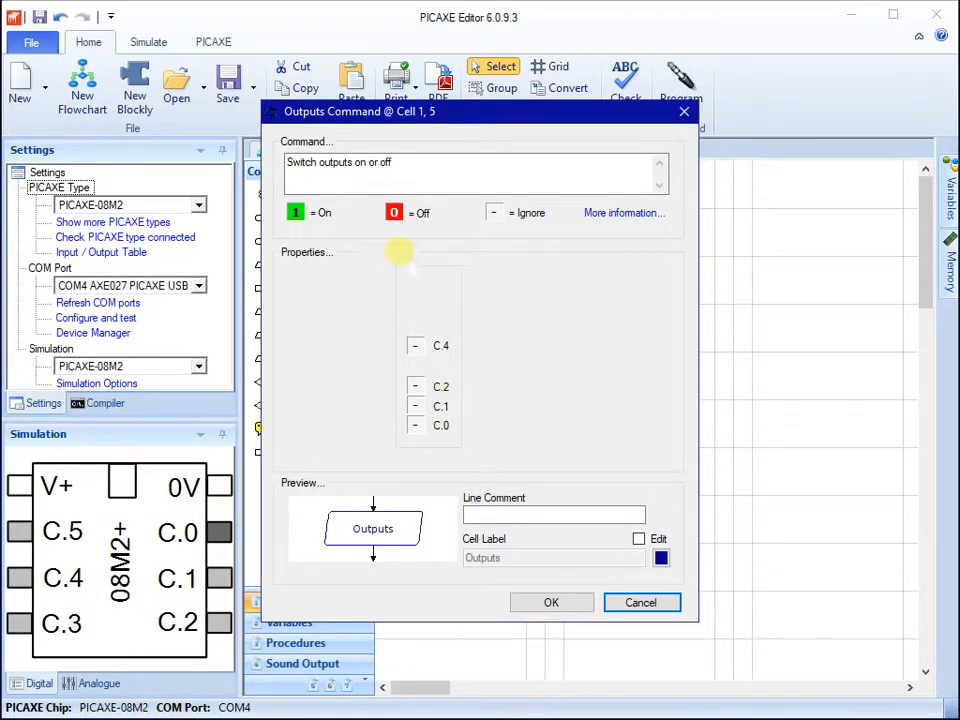
pyautogui.click(416, 344)
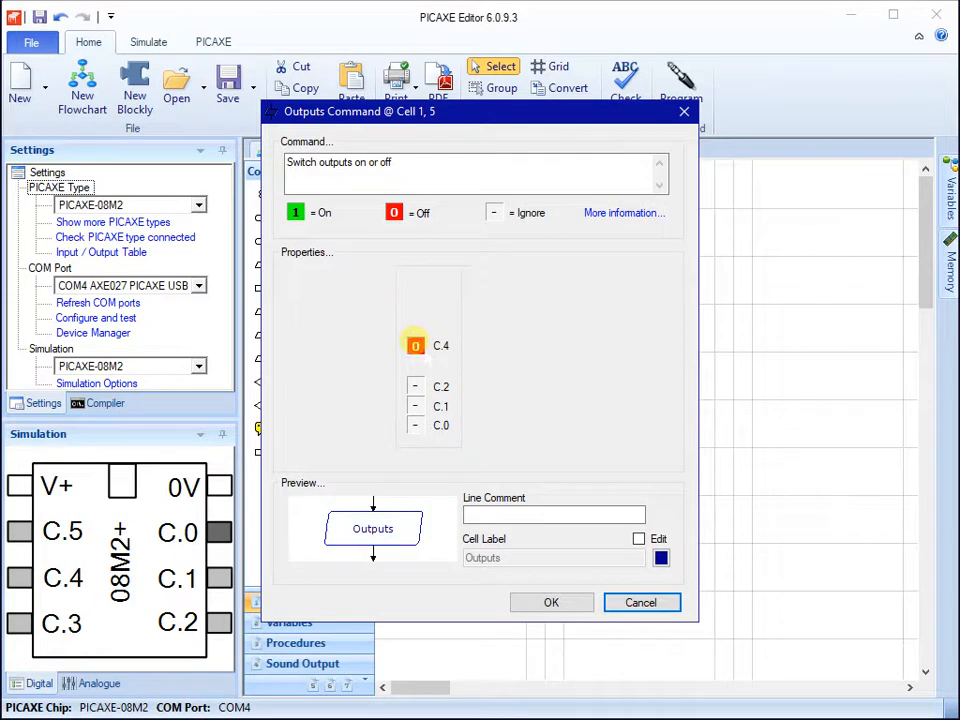
pyautogui.click(552, 602)
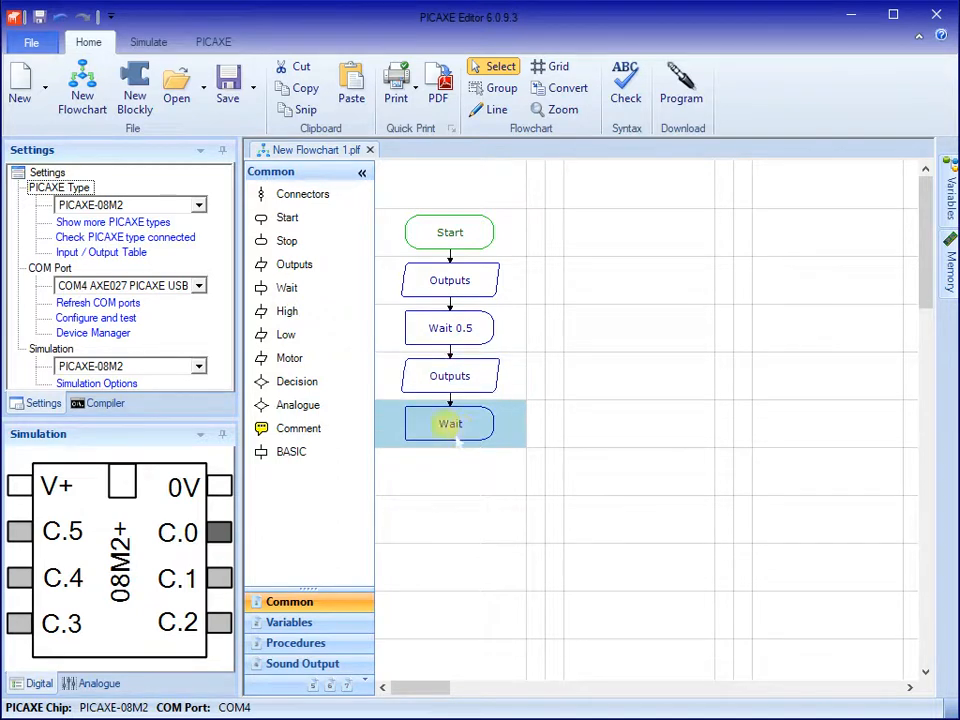
# Set the final Wait block to 0.5 seconds
pyautogui.doubleClick(450, 424)
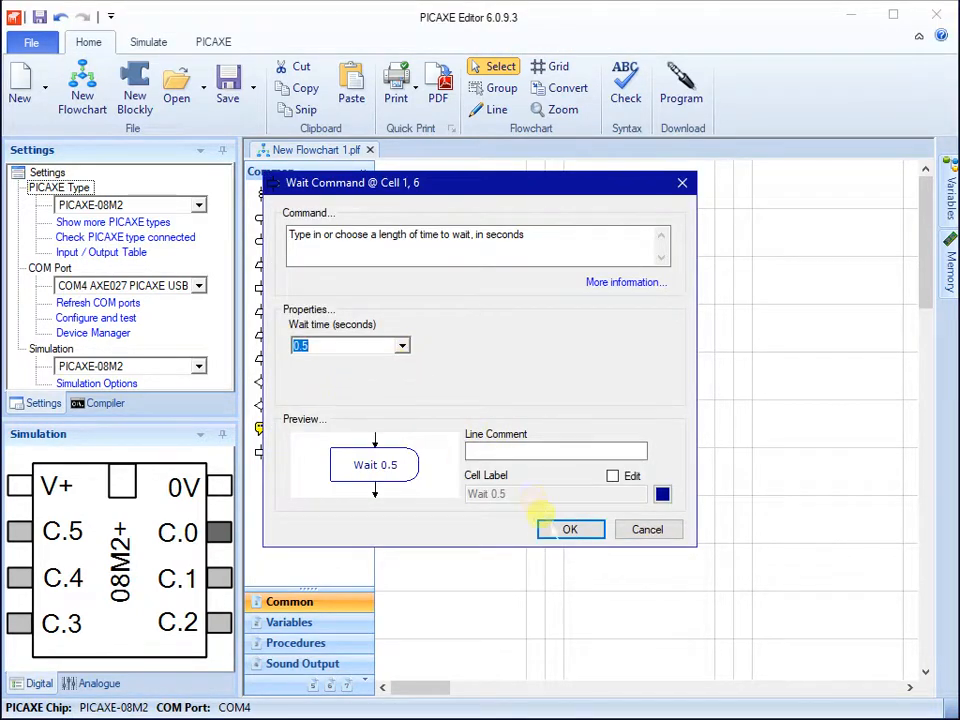
pyautogui.click(570, 528)
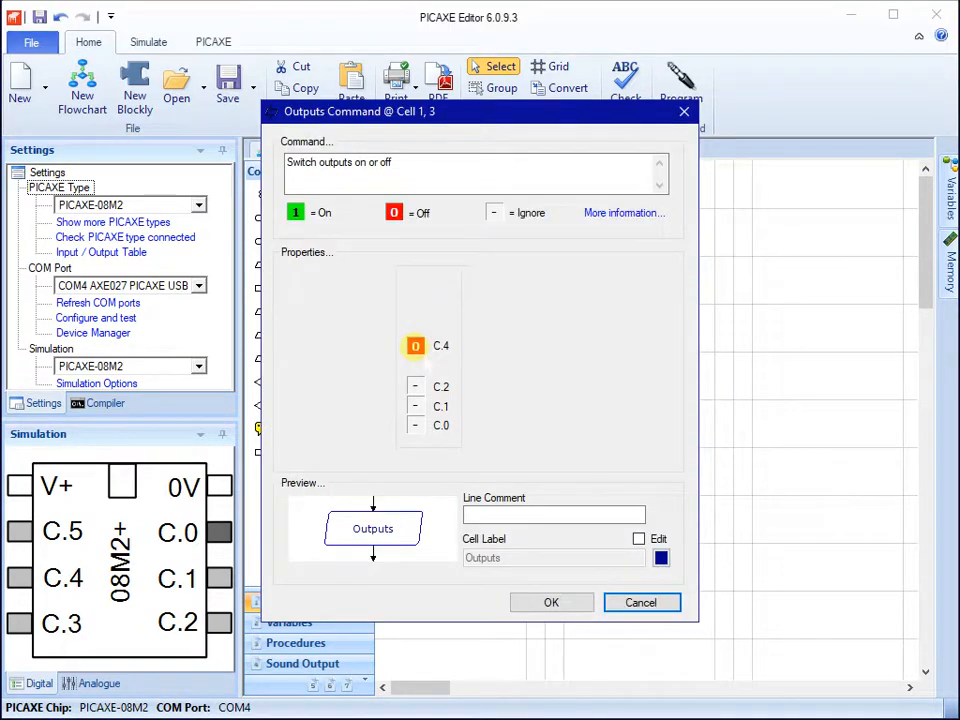
# Make the first Outputs block switch C.4 on and revisit the second Outputs block's C.4 setting
pyautogui.click(416, 344)
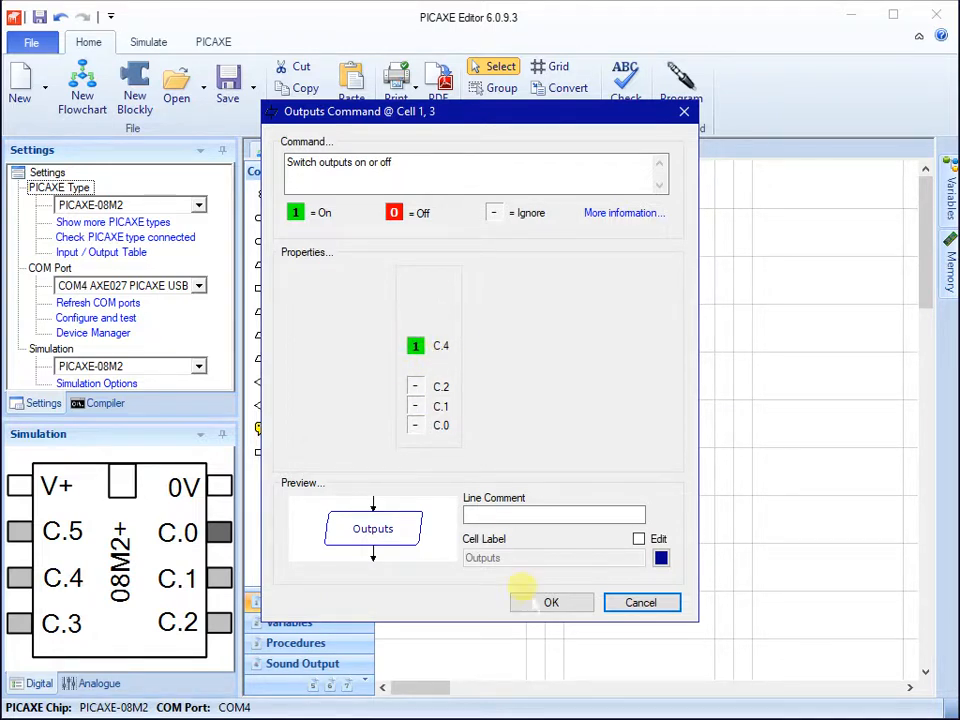
pyautogui.click(416, 344)
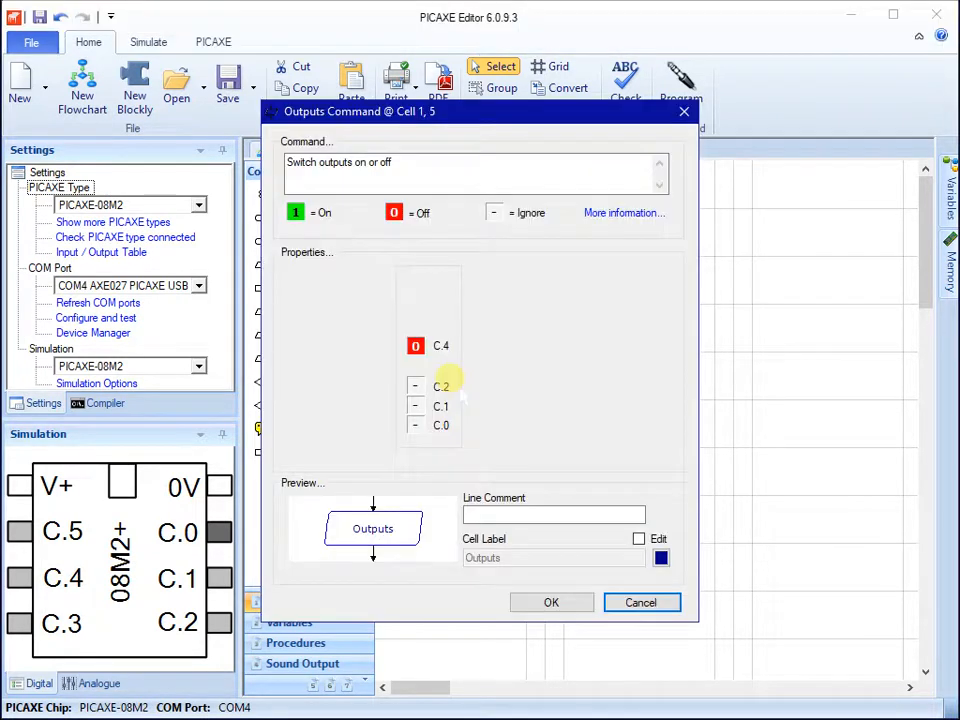
pyautogui.click(416, 346)
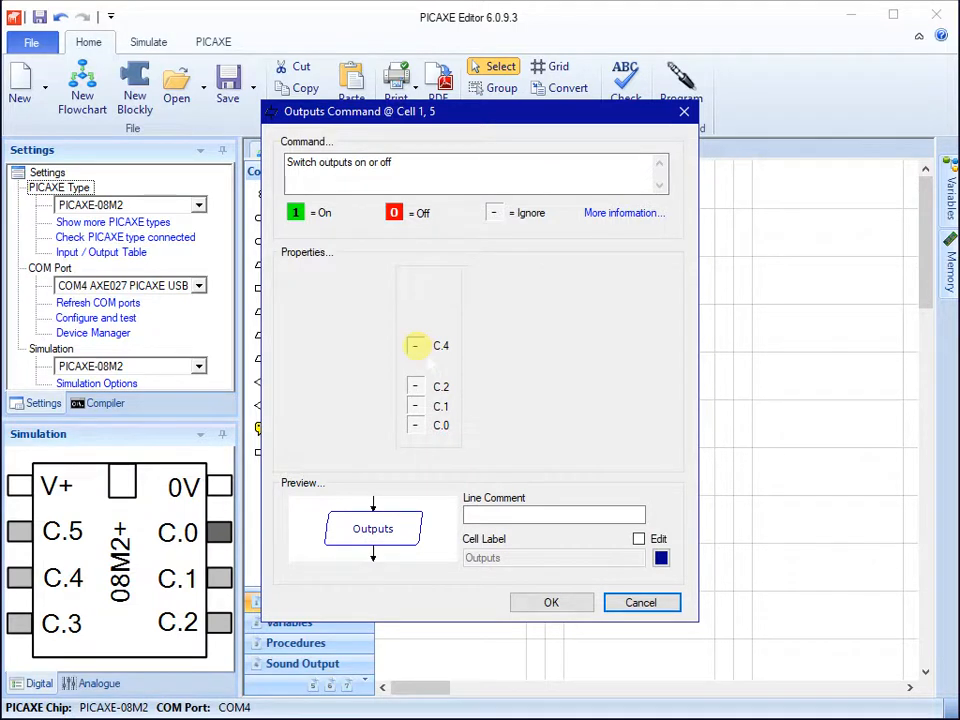
pyautogui.click(550, 602)
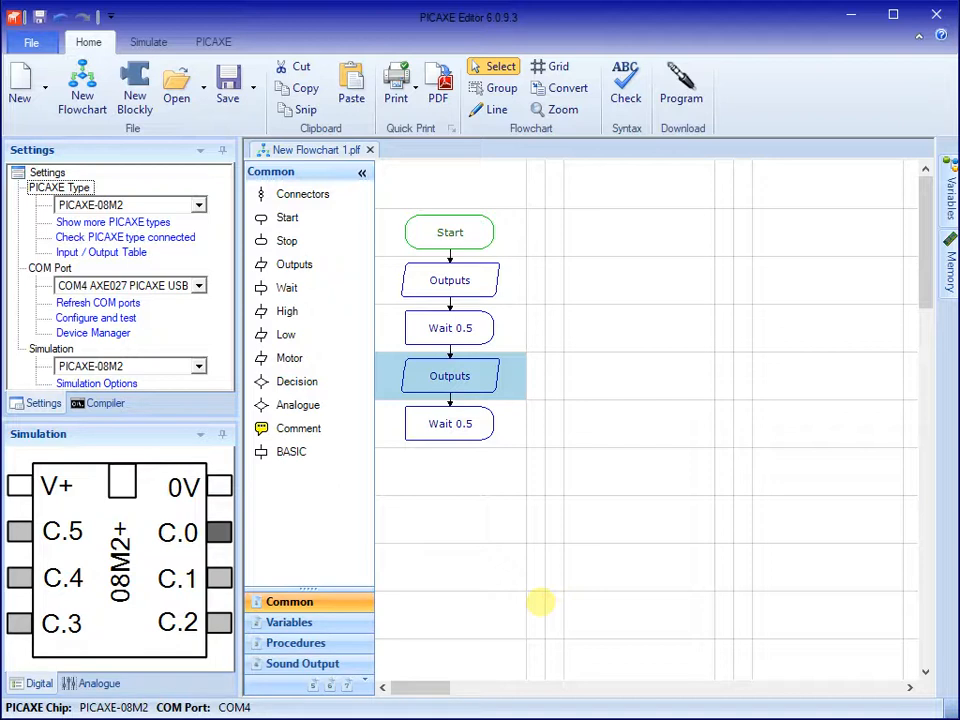
pyautogui.moveTo(512, 548)
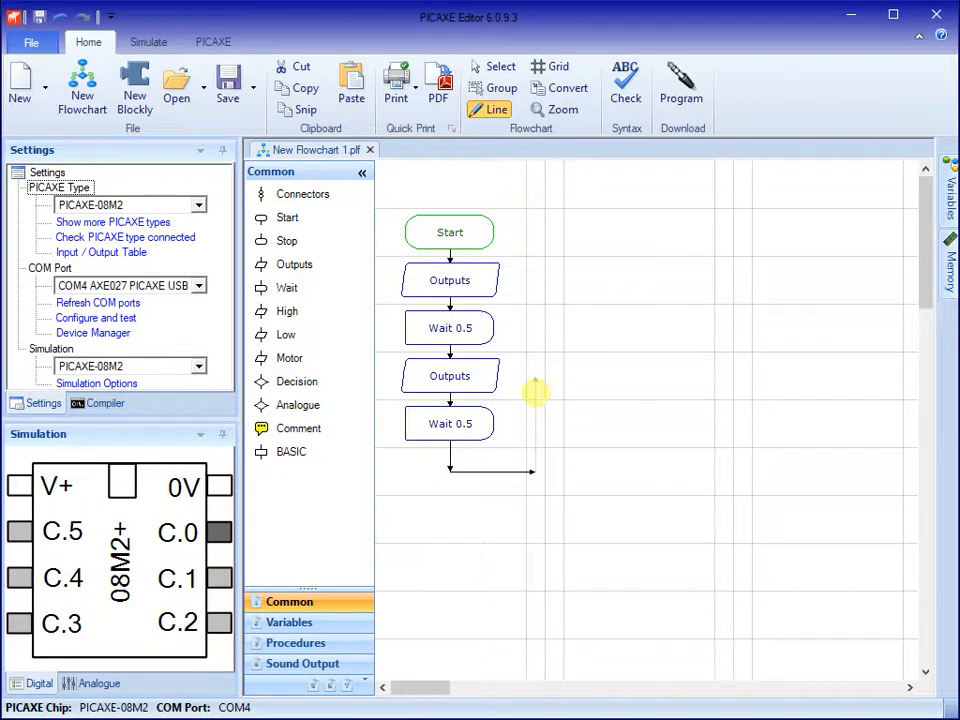
pyautogui.moveTo(524, 414)
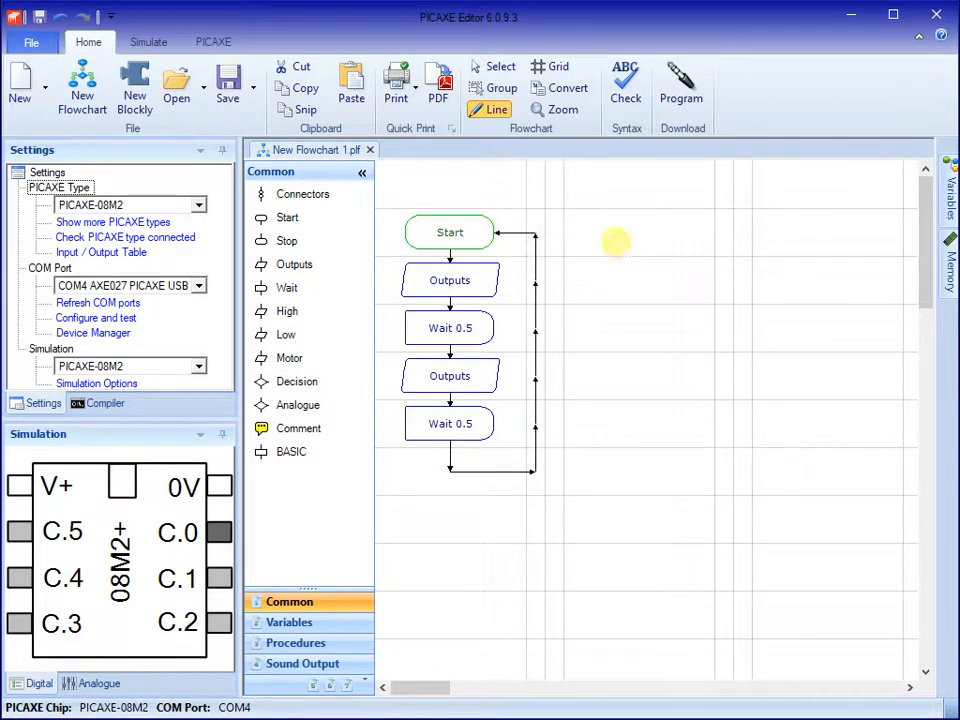
# Join the loop line from the final Wait back into the Start block
pyautogui.click(32, 42)
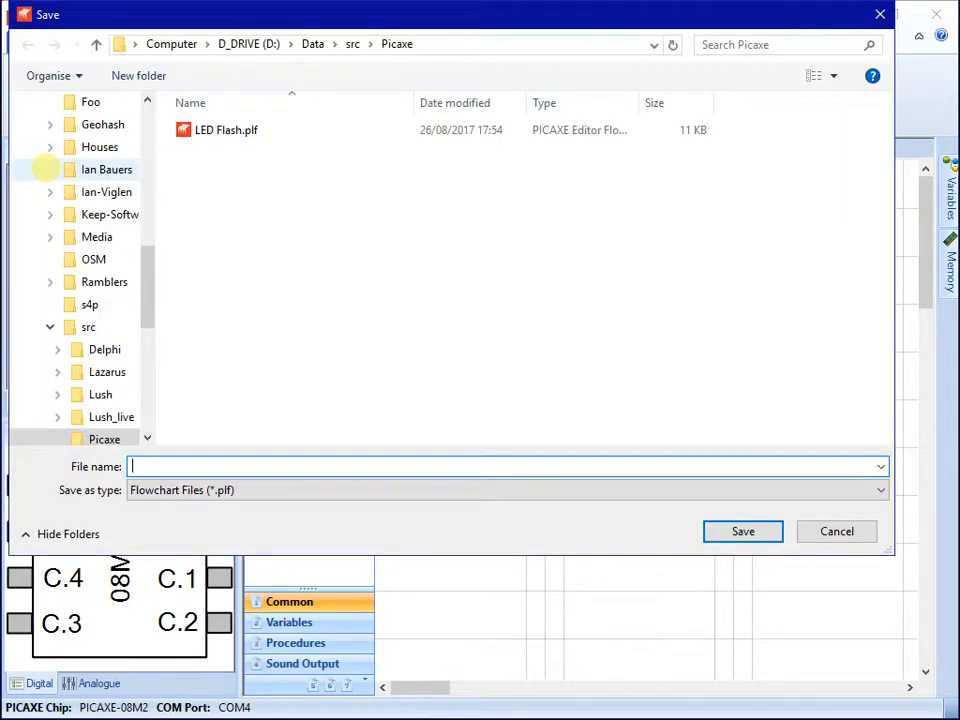
# Save the flowchart over LED Flash.plf and start downloading the program to the PICAXE chip
pyautogui.click(742, 532)
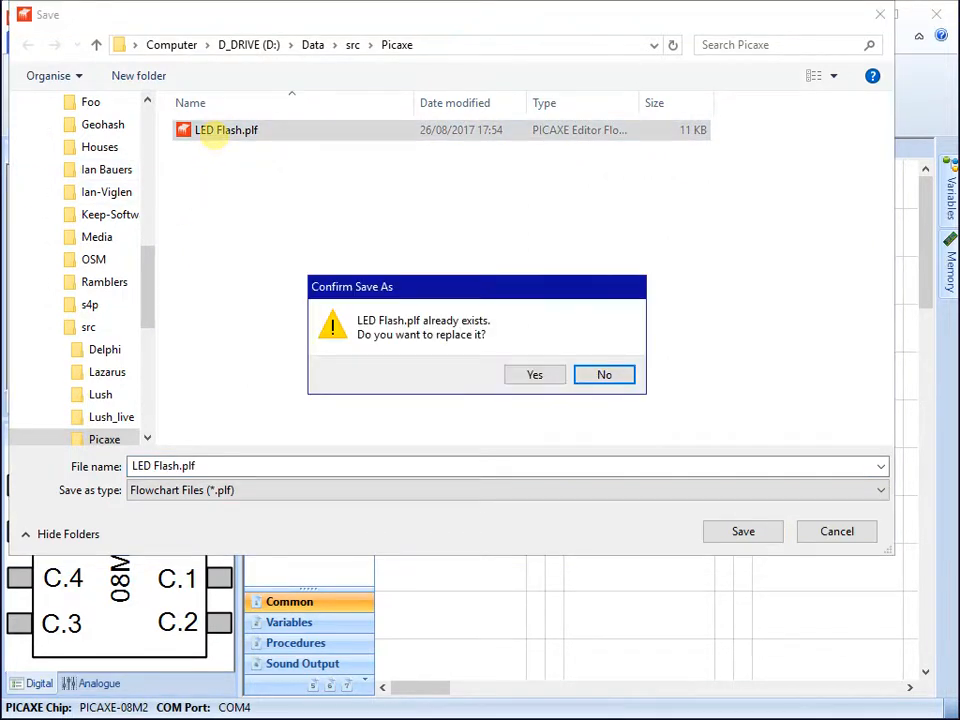
pyautogui.click(534, 374)
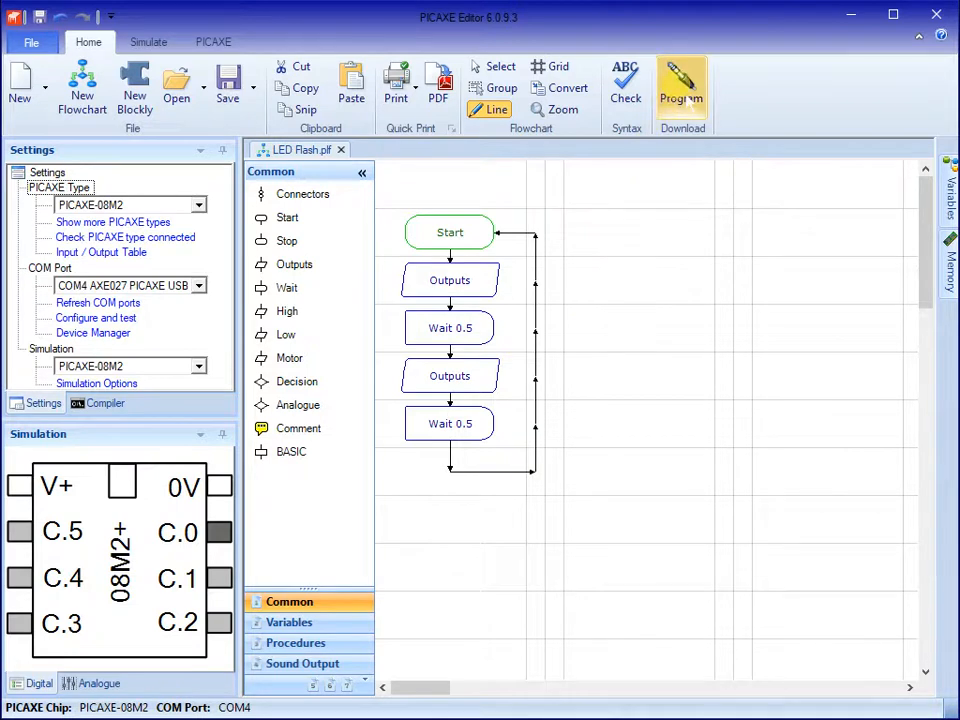
pyautogui.click(682, 84)
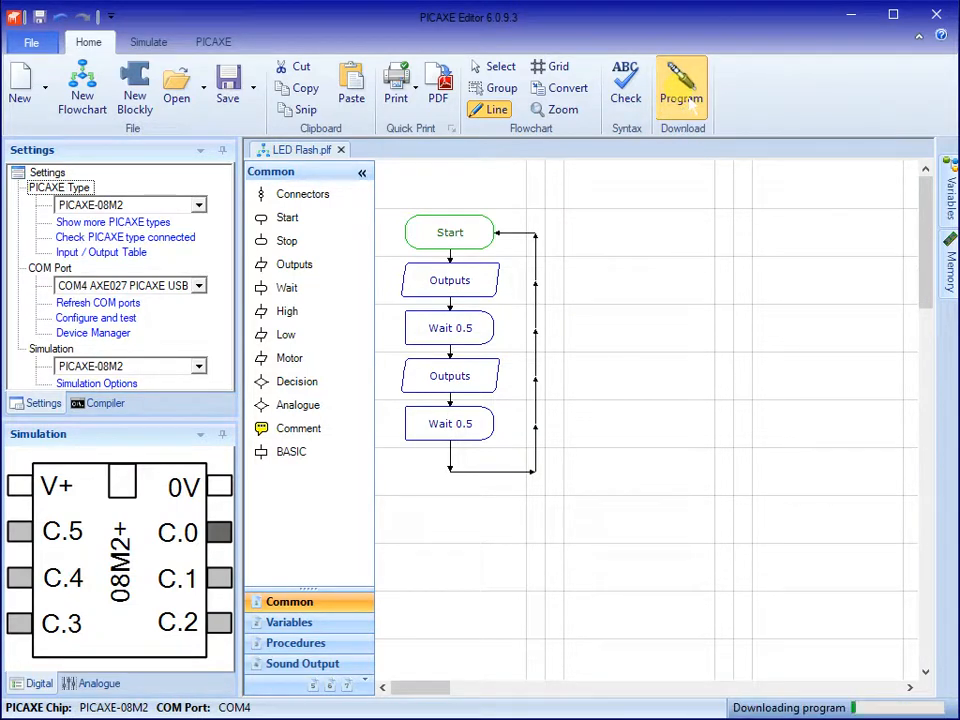